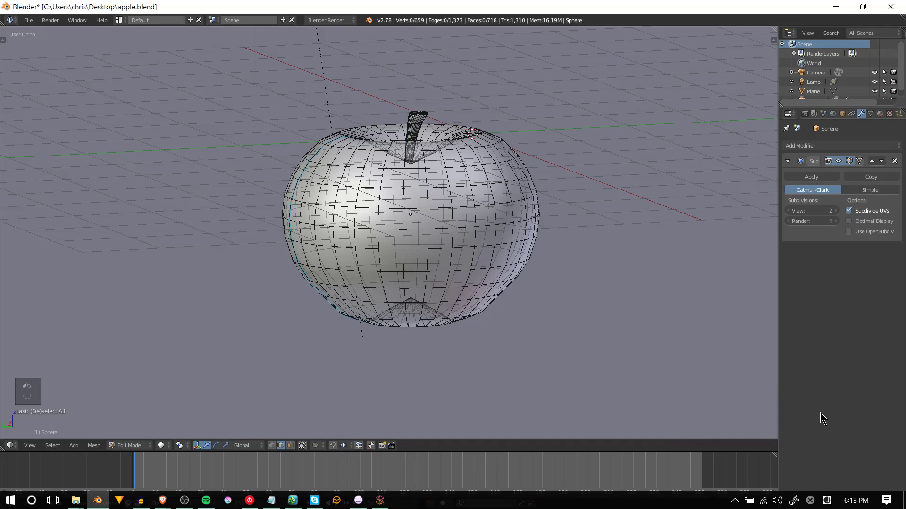
{"action": "mouse_move", "coordinate": [829, 425]}
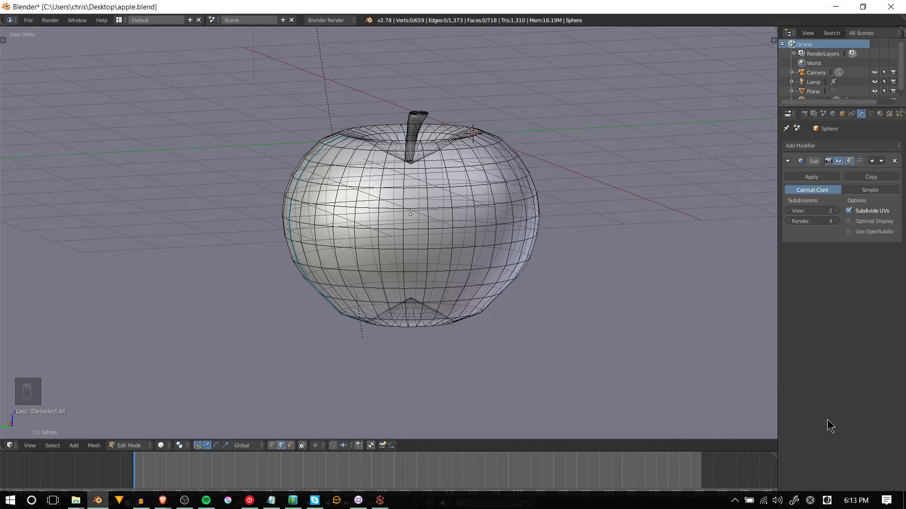
{"action": "mouse_move", "coordinate": [833, 427]}
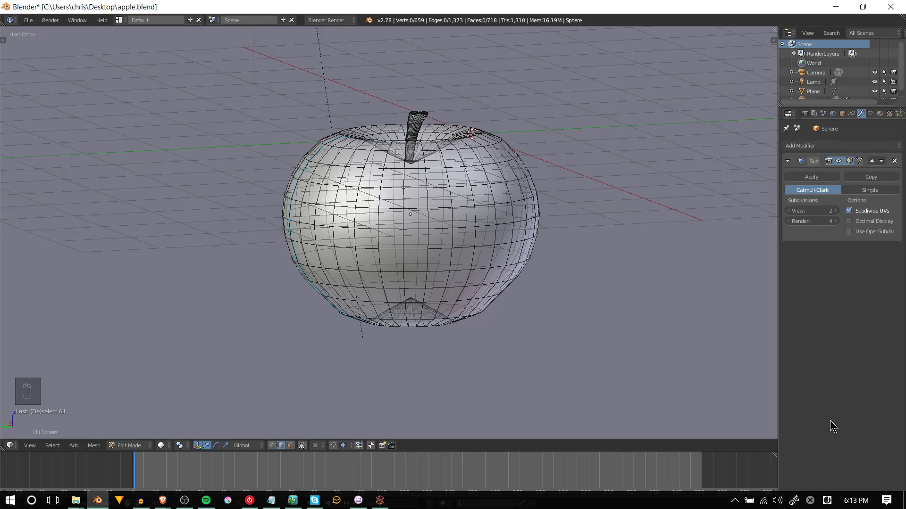
{"action": "mouse_move", "coordinate": [596, 193]}
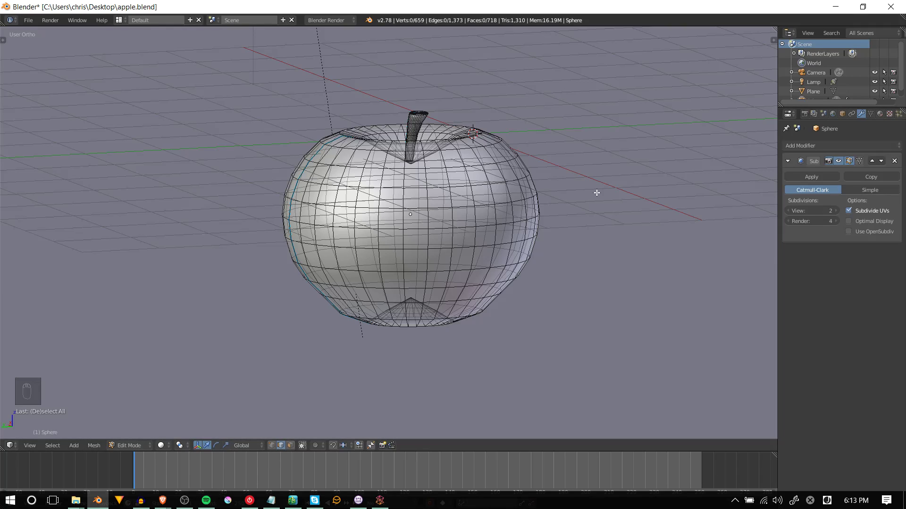
{"action": "mouse_move", "coordinate": [549, 232]}
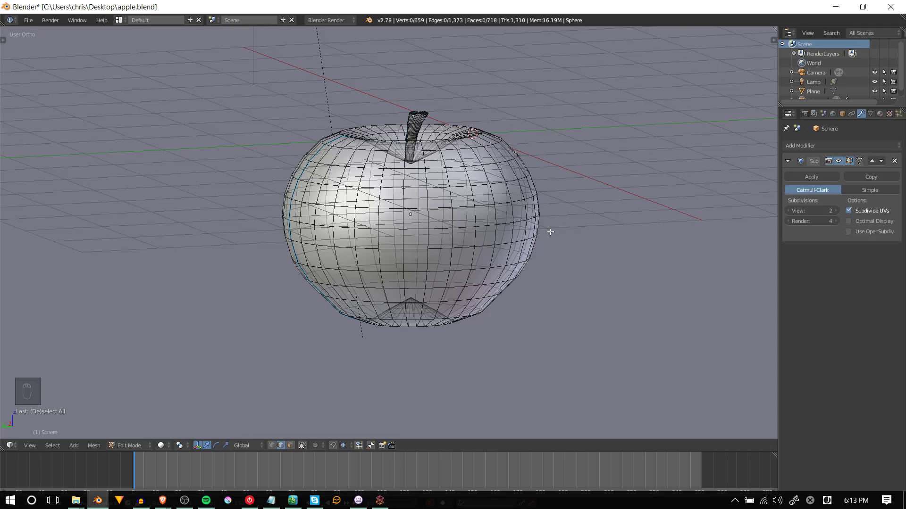
Step: Cut a vertical edge loop through the apple from stem to base
{"action": "key", "text": "ctrl+r"}
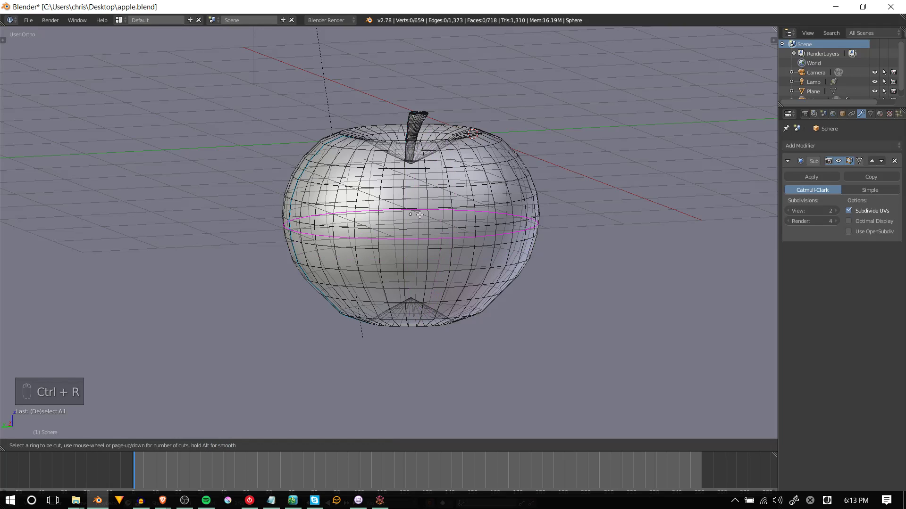
{"action": "mouse_move", "coordinate": [410, 216]}
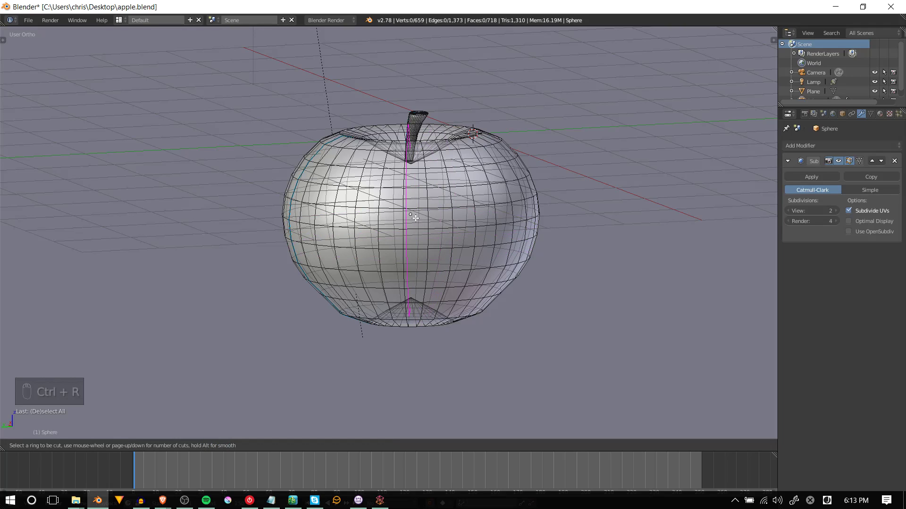
{"action": "mouse_move", "coordinate": [437, 214]}
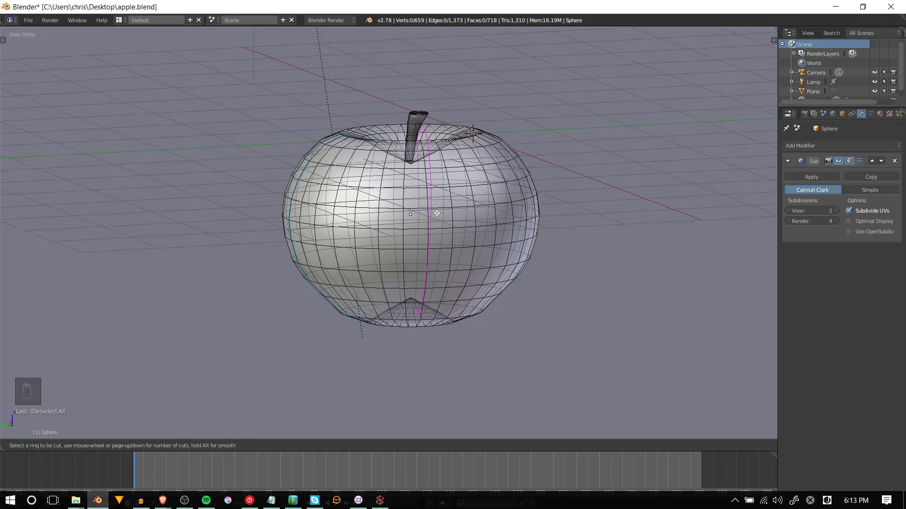
{"action": "mouse_move", "coordinate": [442, 205]}
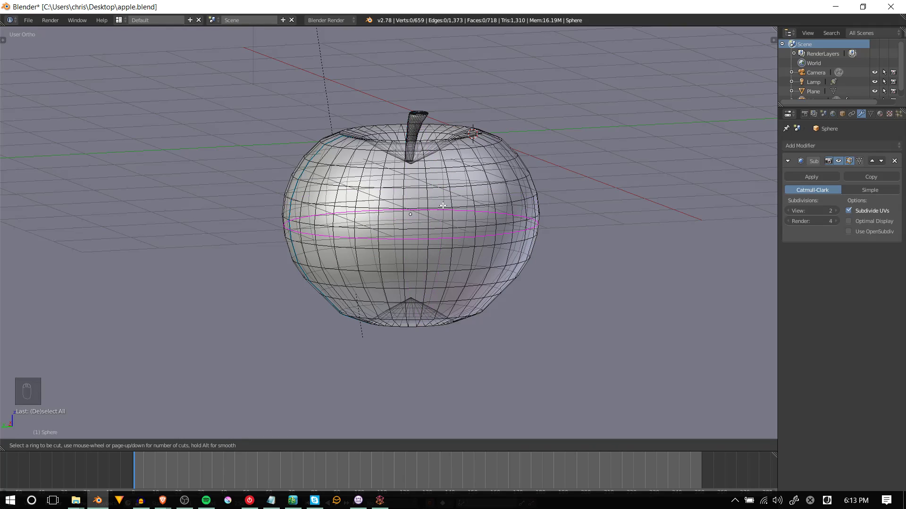
{"action": "mouse_move", "coordinate": [440, 207]}
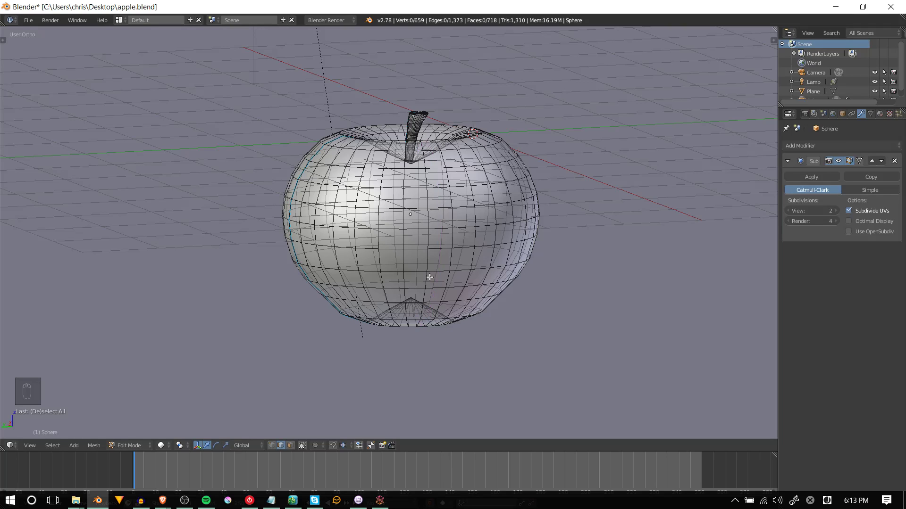
{"action": "left_click", "coordinate": [430, 277]}
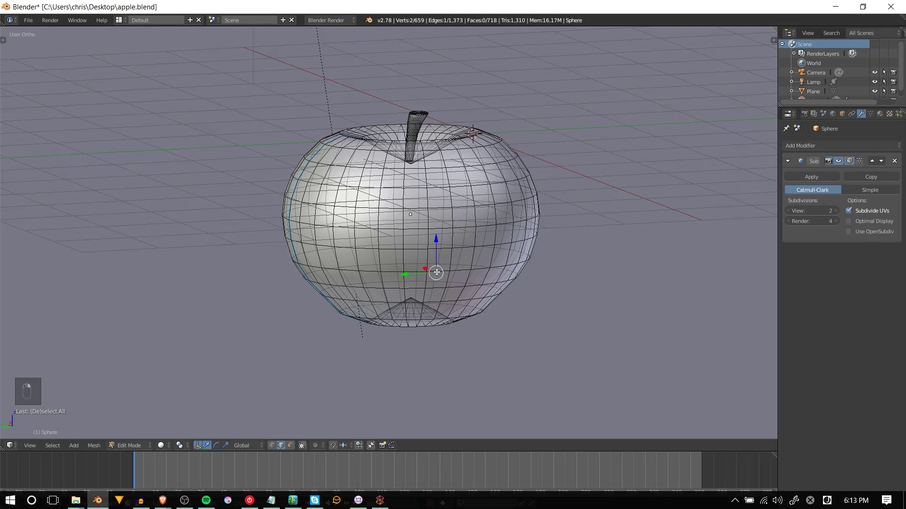
{"action": "mouse_move", "coordinate": [490, 255]}
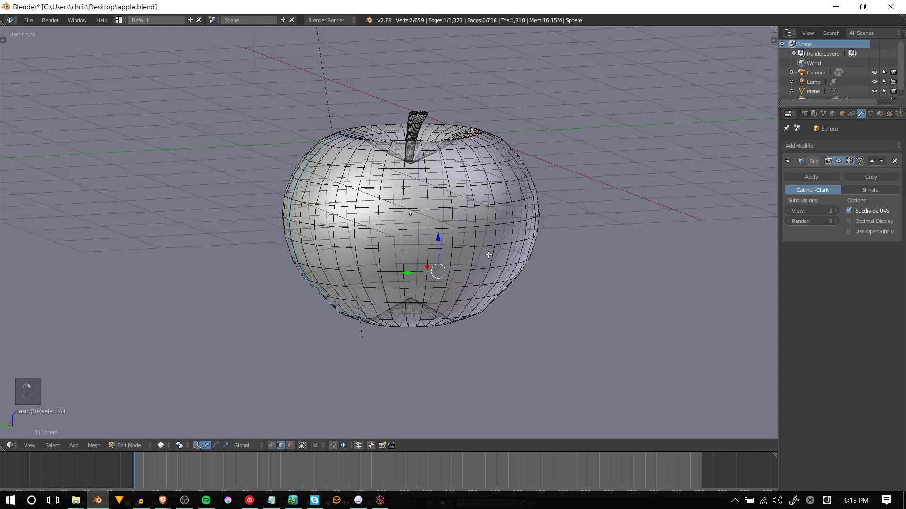
{"action": "mouse_move", "coordinate": [443, 231]}
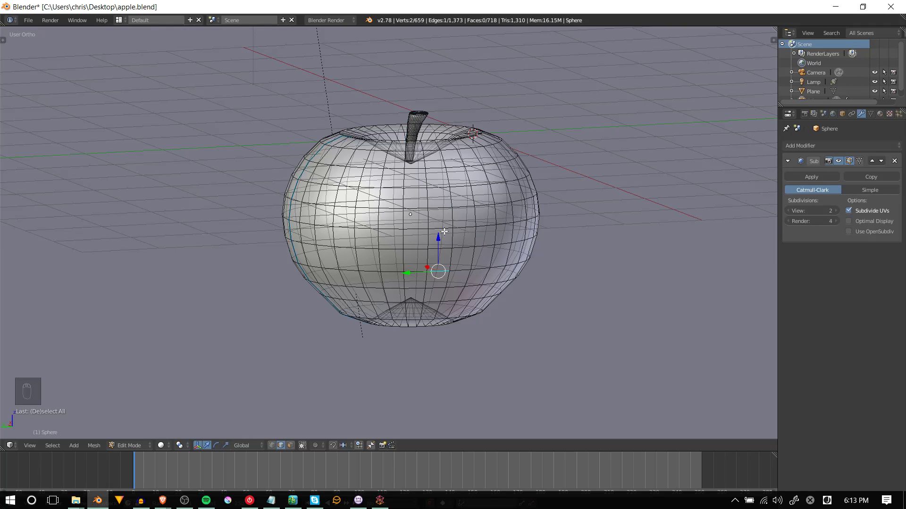
{"action": "key", "text": "ctrl+r"}
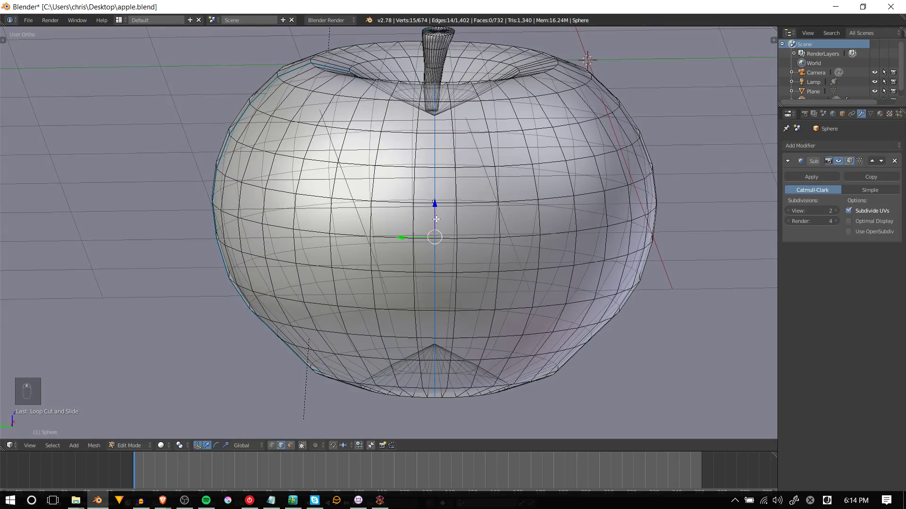
Step: Deselect everything and select a vertical edge loop on the apple's front
{"action": "scroll", "scroll_direction": "down", "scroll_amount": 3}
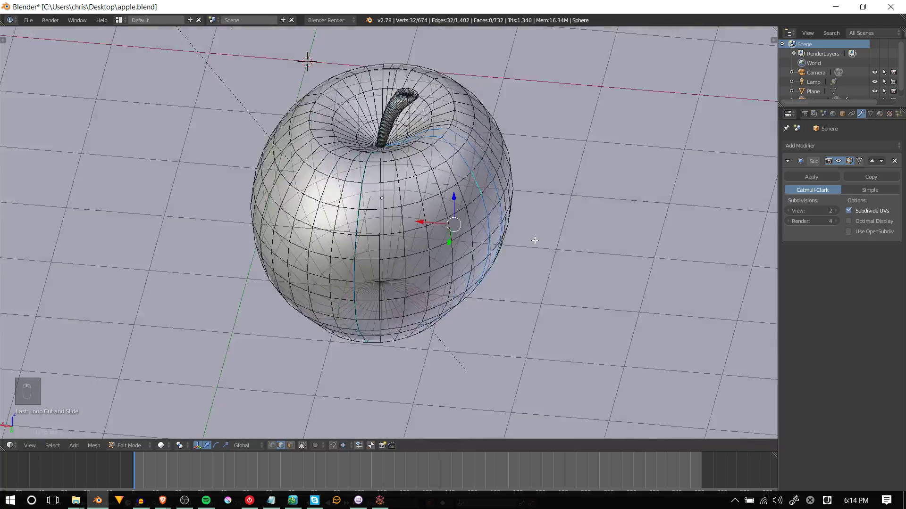
{"action": "key", "text": "a"}
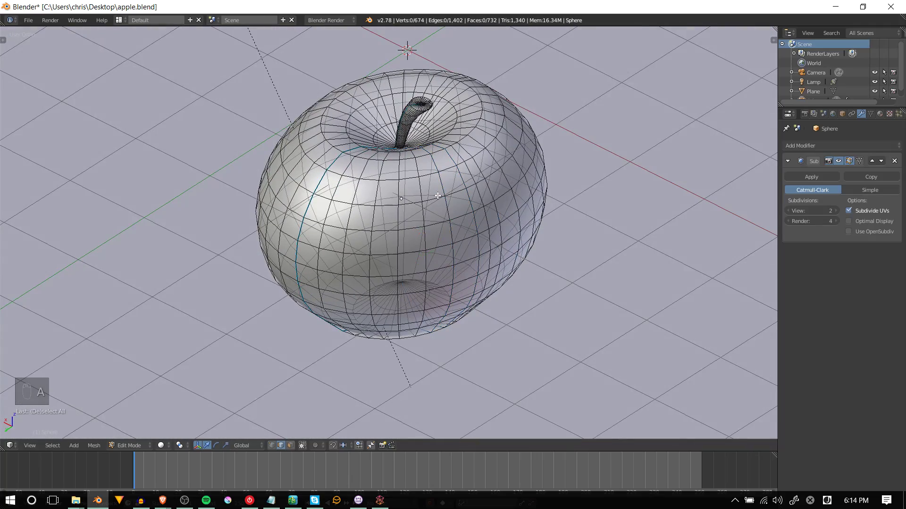
{"action": "left_click", "coordinate": [457, 240]}
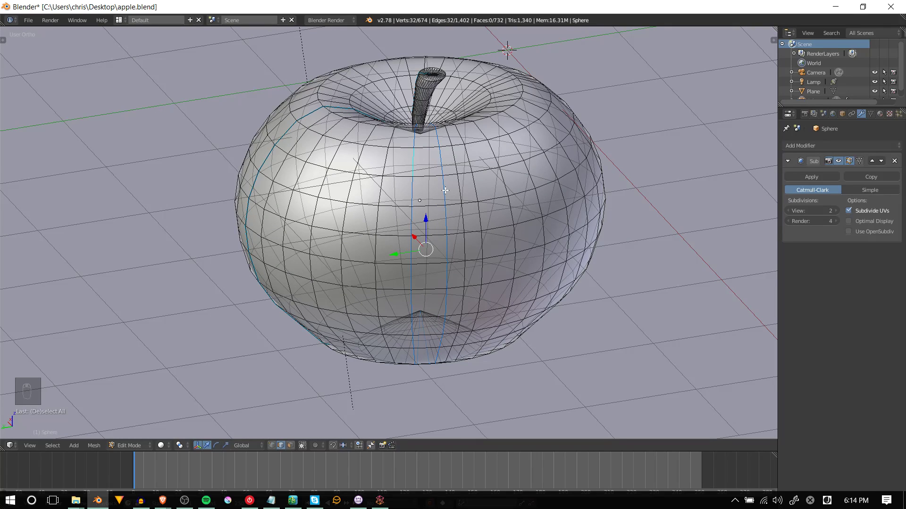
Step: Select the face strip between the two loops and subdivide it, redoing it after an undo
{"action": "key", "text": "ctrl+e"}
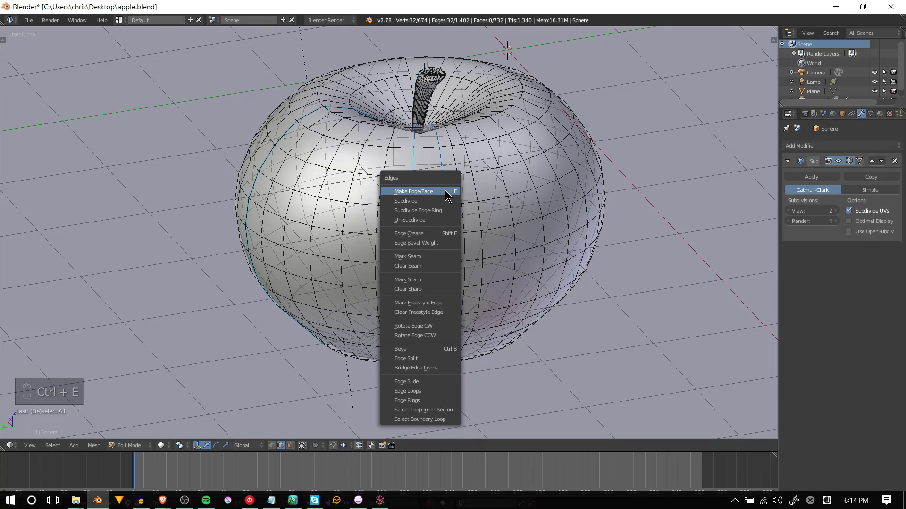
{"action": "left_click", "coordinate": [423, 409]}
{"action": "type", "text": "su"}
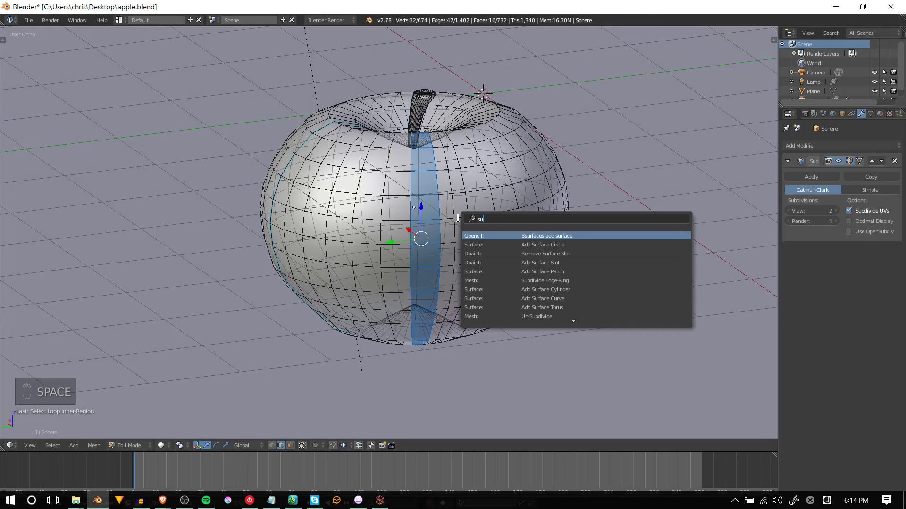
{"action": "key", "text": "Return"}
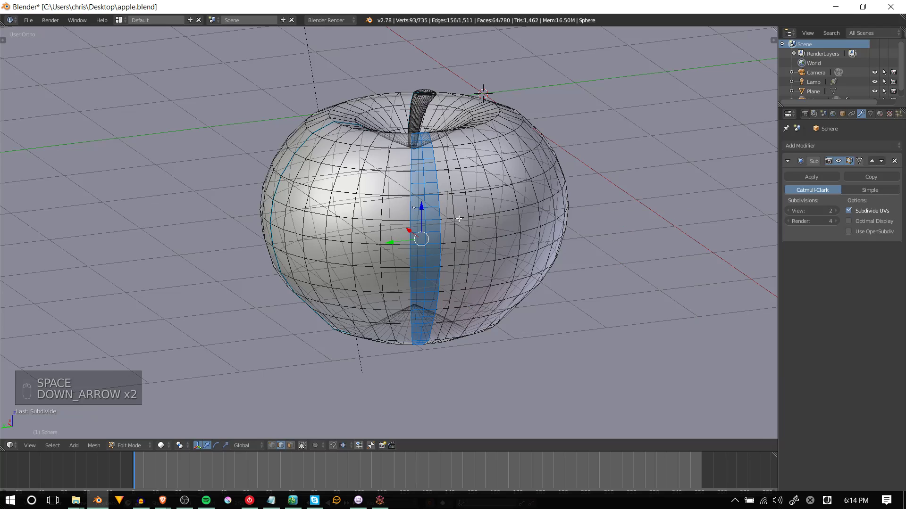
{"action": "key", "text": "ctrl+z"}
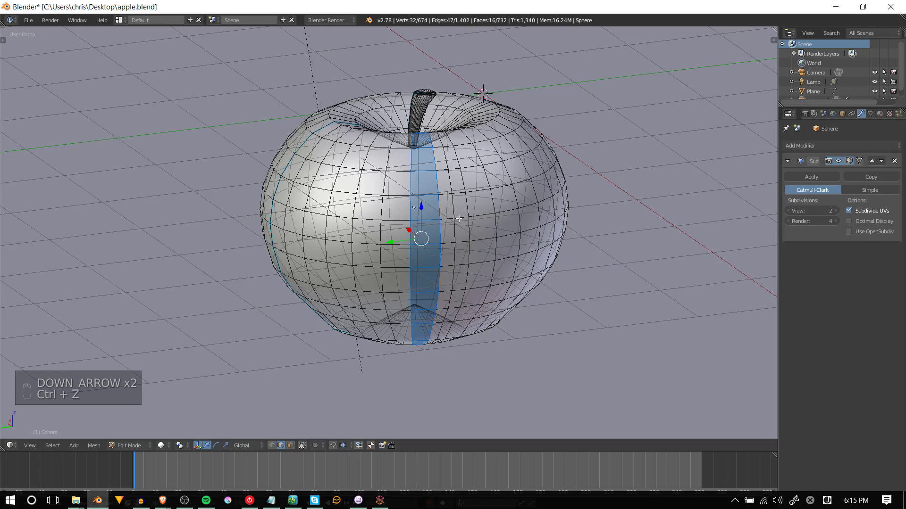
{"action": "key", "text": "space"}
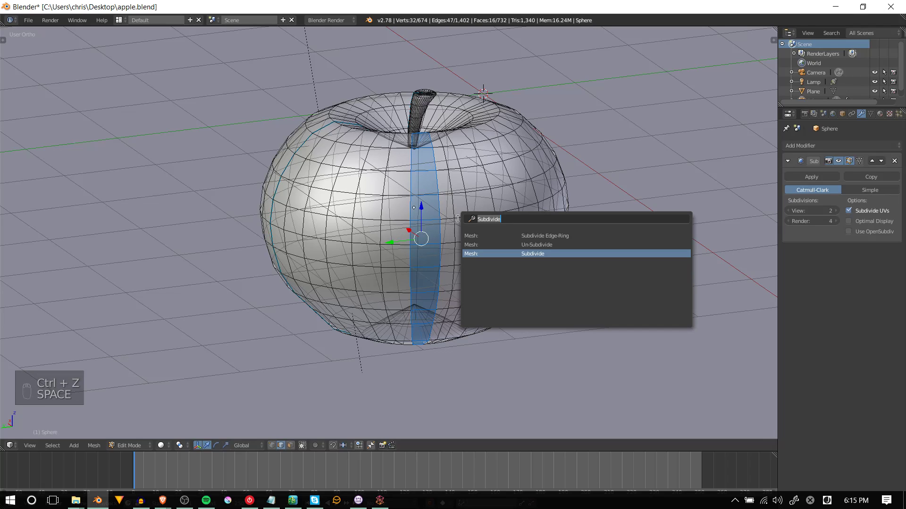
{"action": "mouse_move", "coordinate": [525, 256]}
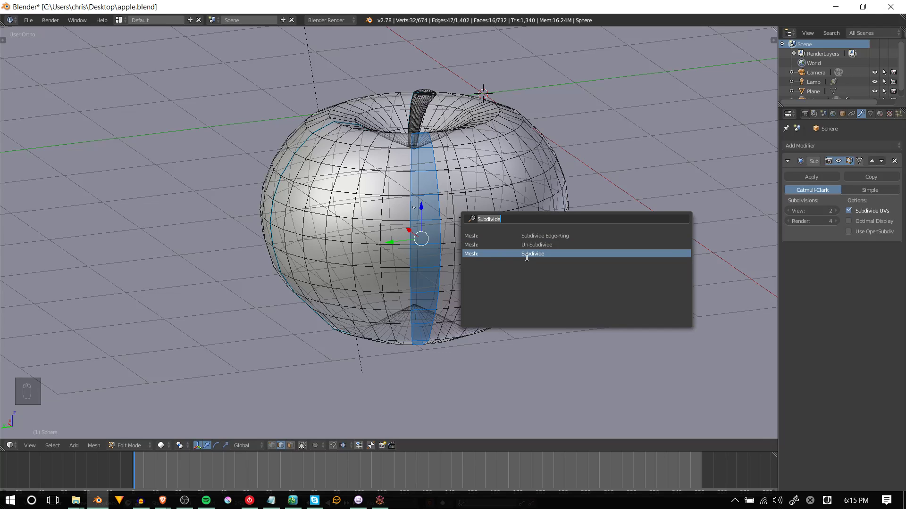
{"action": "left_click", "coordinate": [532, 254]}
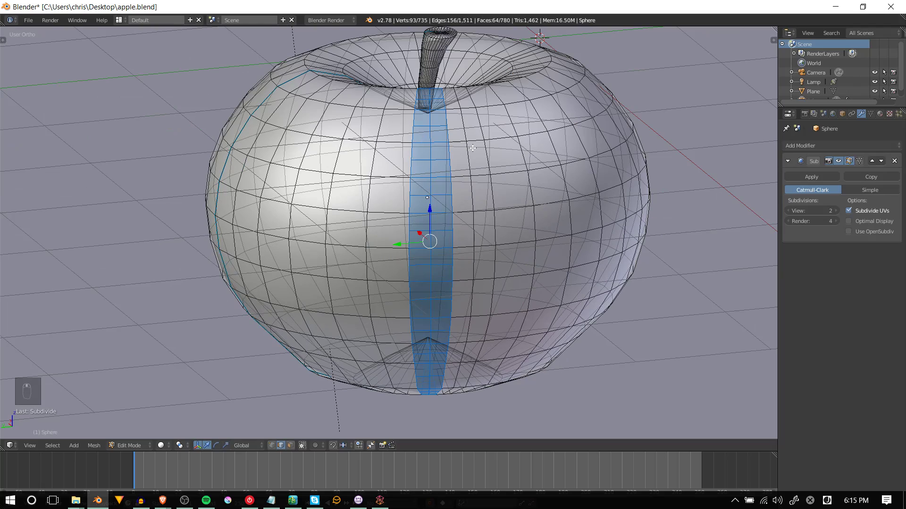
{"action": "mouse_move", "coordinate": [425, 425]}
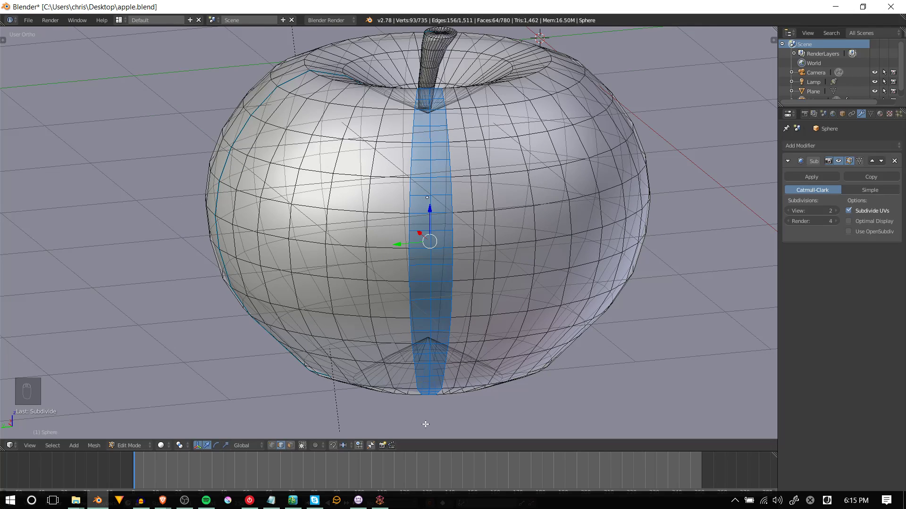
{"action": "mouse_move", "coordinate": [429, 168]}
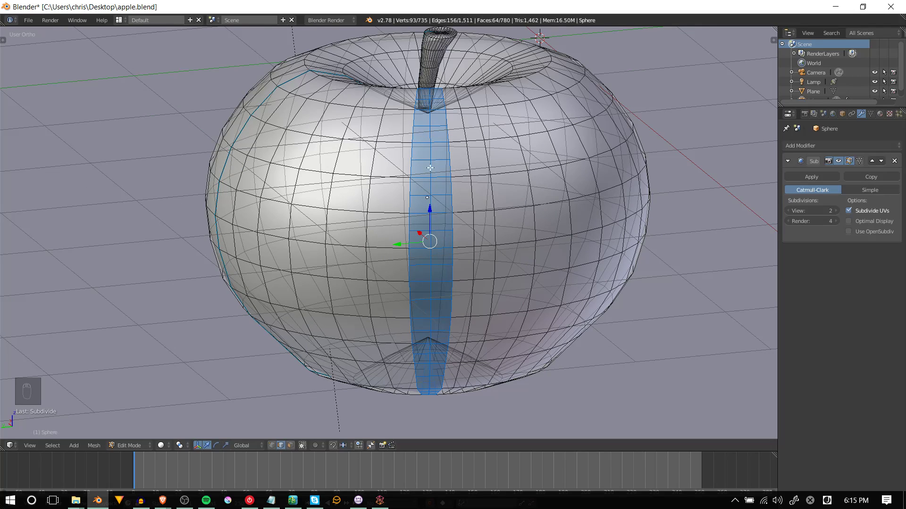
{"action": "mouse_move", "coordinate": [453, 195]}
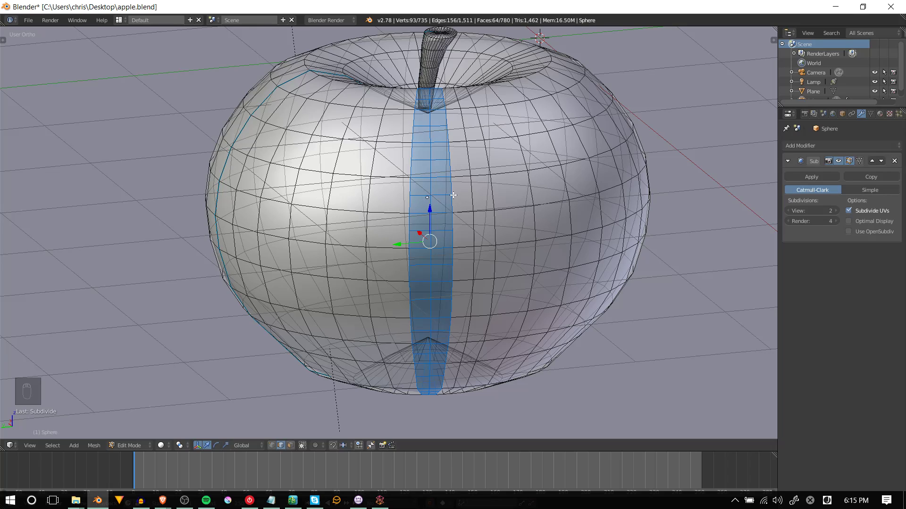
{"action": "mouse_move", "coordinate": [444, 205]}
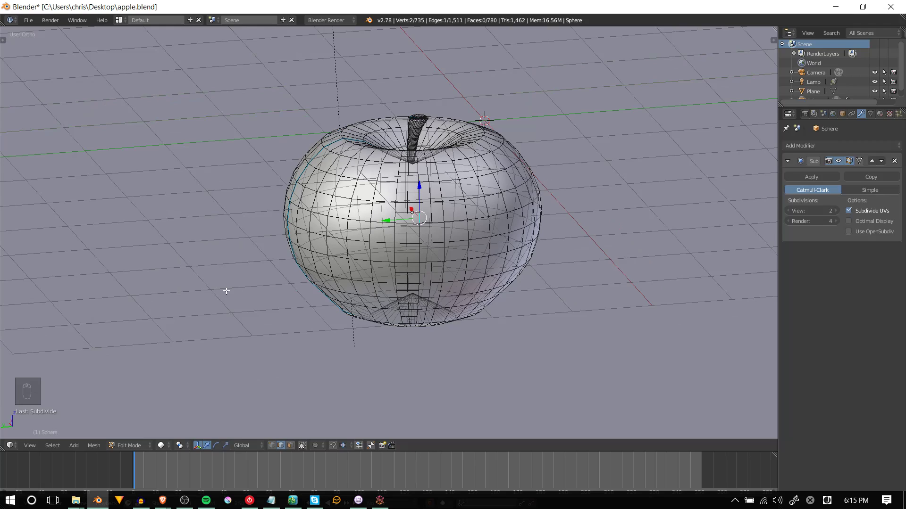
{"action": "mouse_move", "coordinate": [255, 285]}
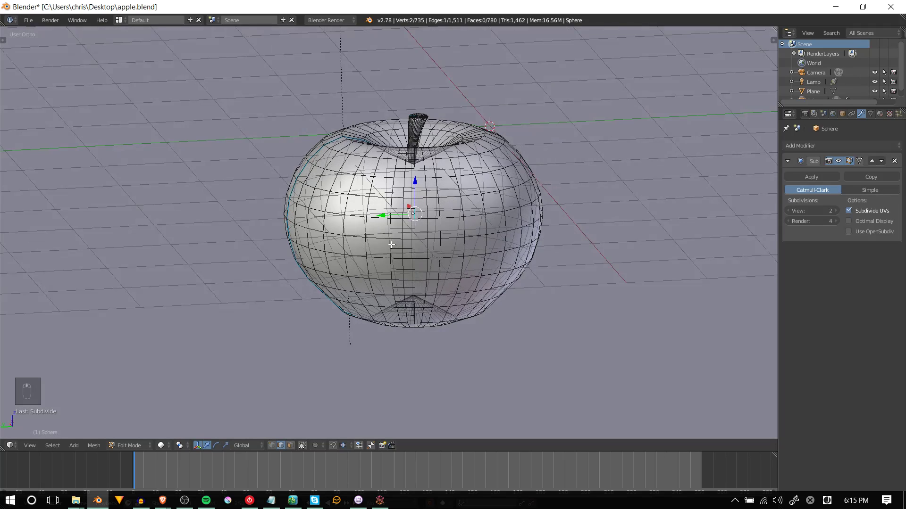
{"action": "key", "text": "alt+tab"}
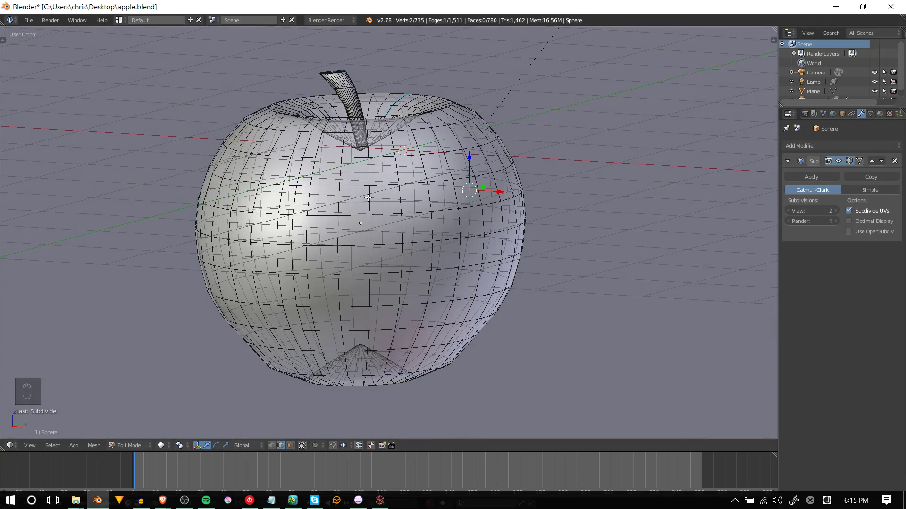
Step: Start a knife cut down the apple's front from near the stem
{"action": "key", "text": "k"}
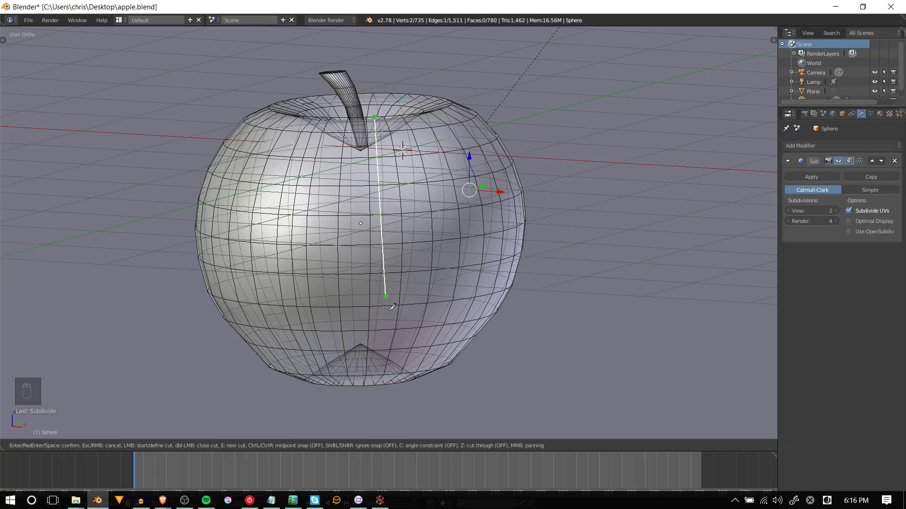
{"action": "mouse_move", "coordinate": [379, 372]}
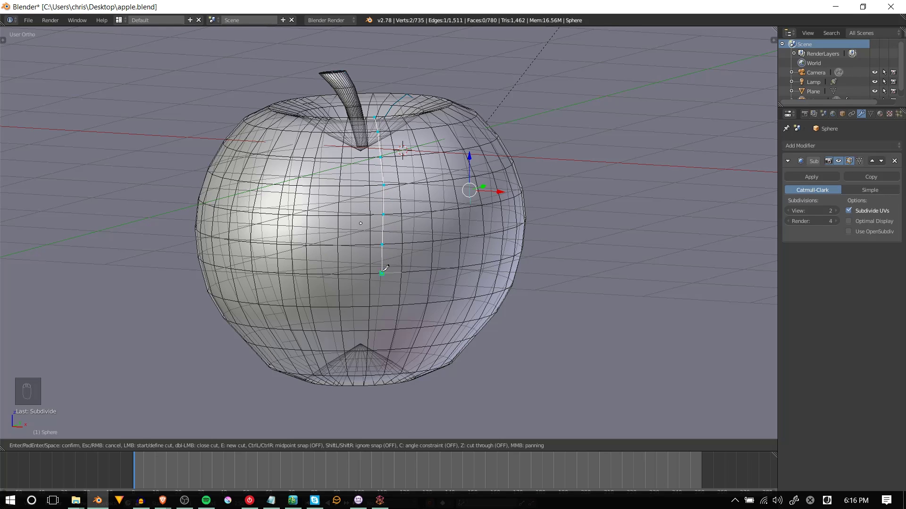
{"action": "mouse_move", "coordinate": [381, 329]}
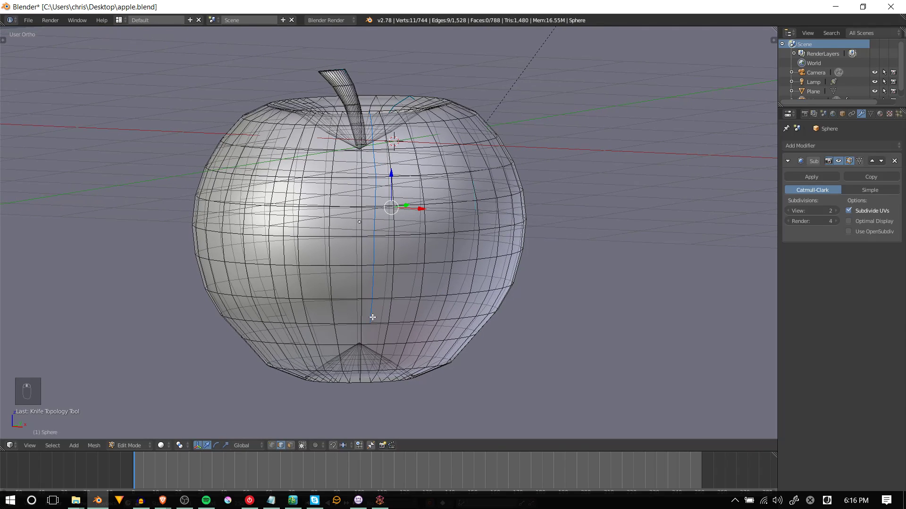
{"action": "mouse_move", "coordinate": [375, 316]}
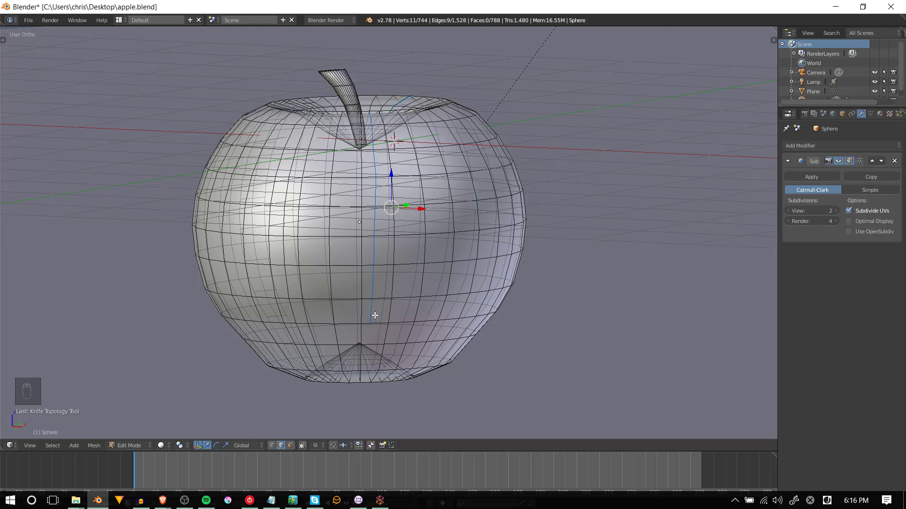
{"action": "mouse_move", "coordinate": [389, 220]}
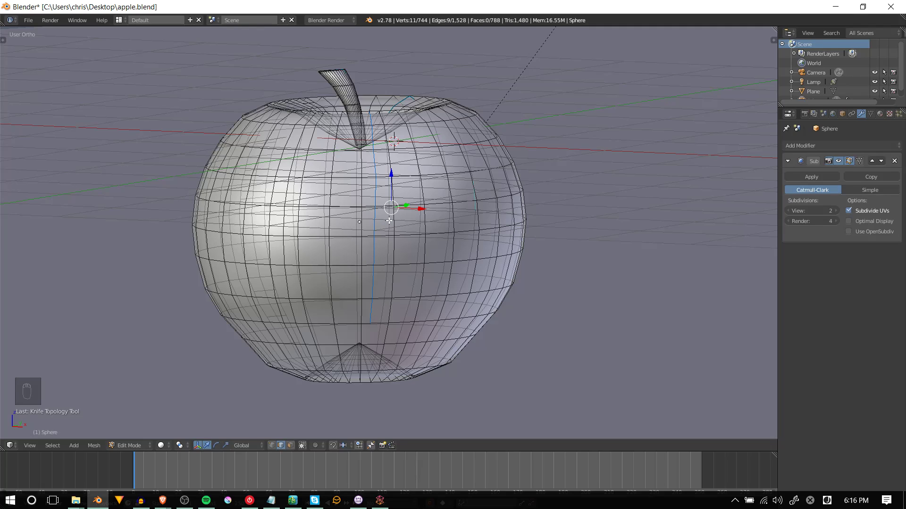
{"action": "mouse_move", "coordinate": [403, 223]}
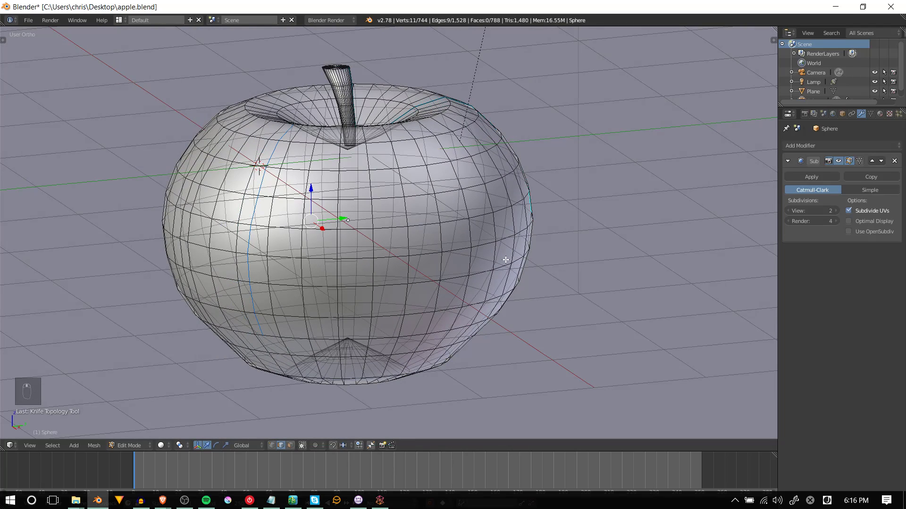
{"action": "mouse_move", "coordinate": [400, 217]}
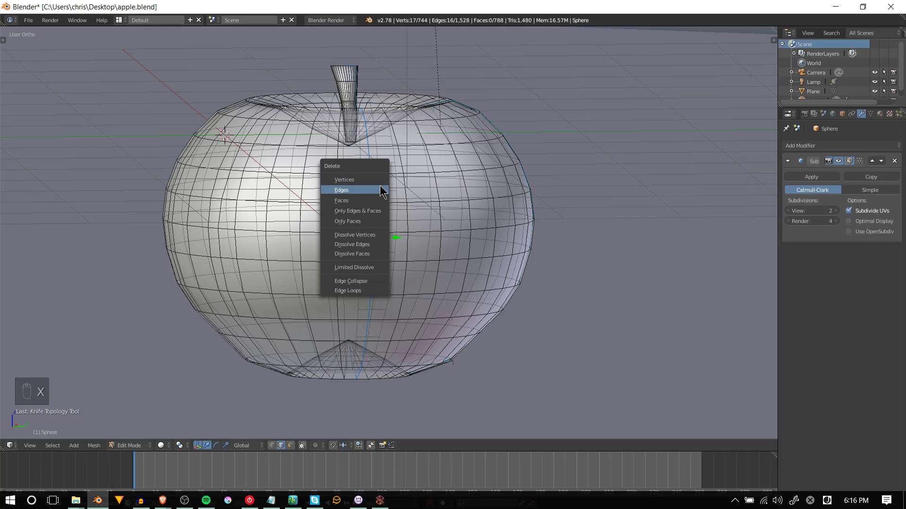
Step: Delete the selected strip edges to open the slit
{"action": "left_click", "coordinate": [340, 190]}
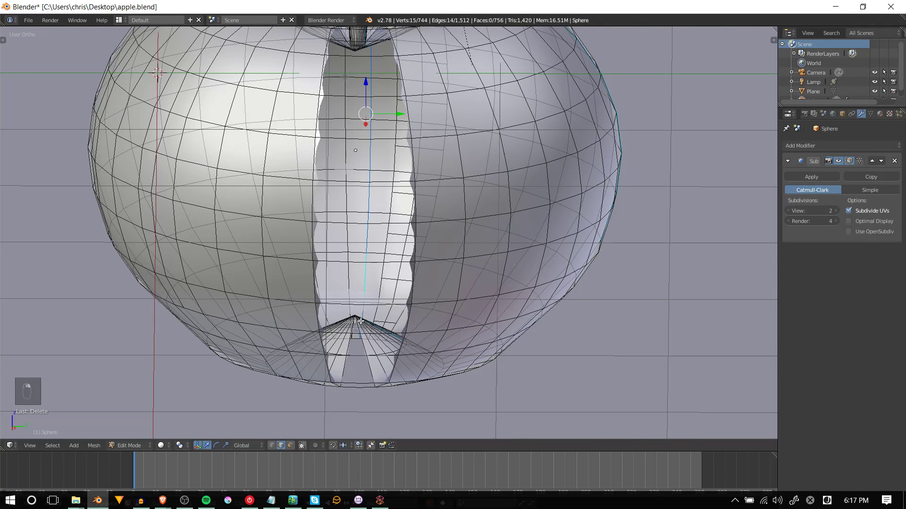
{"action": "key", "text": "x"}
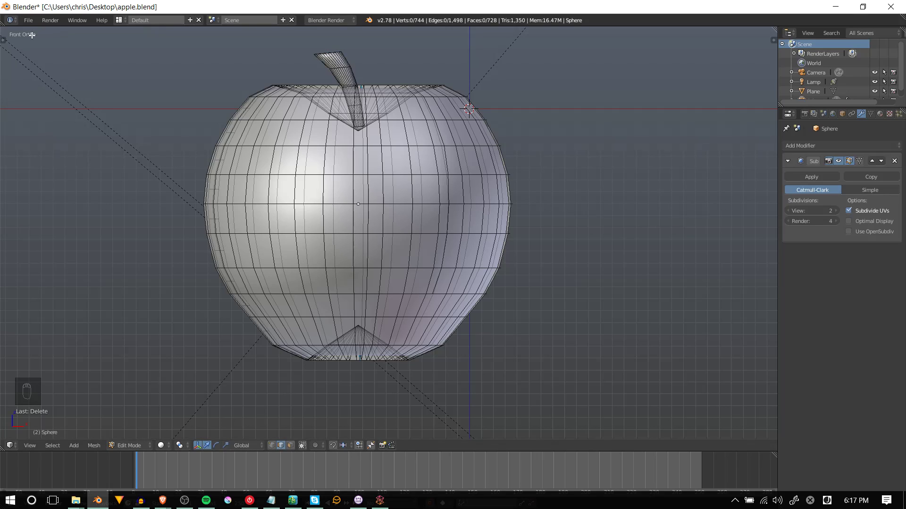
{"action": "mouse_move", "coordinate": [23, 43]}
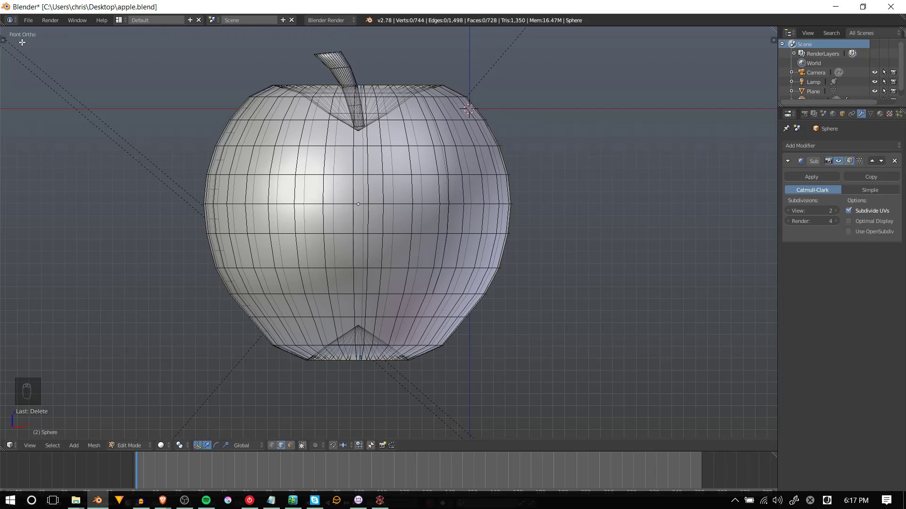
{"action": "mouse_move", "coordinate": [46, 42]}
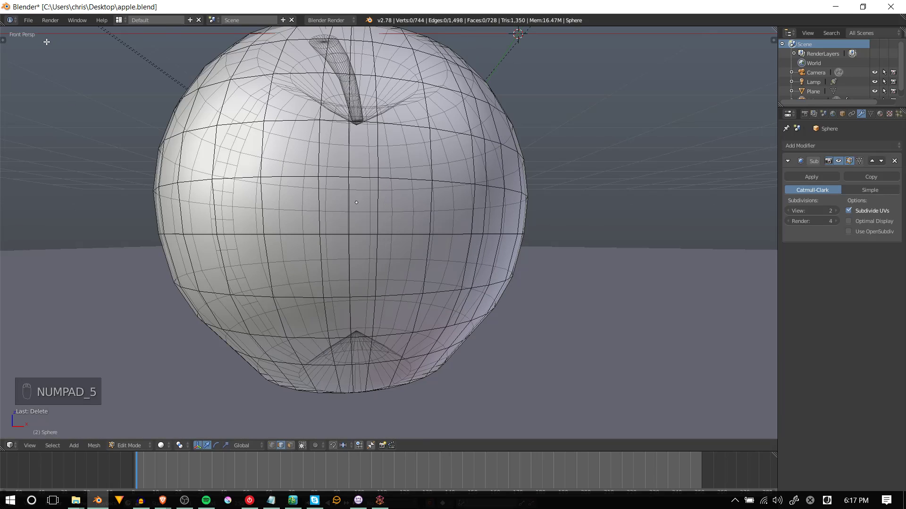
Step: Switch to an orthographic front view of the apple
{"action": "key", "text": "NUMPAD_5"}
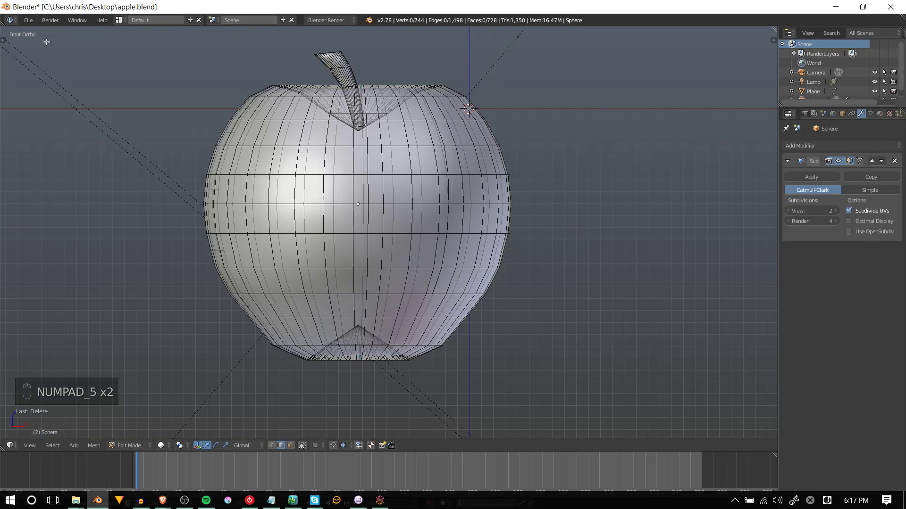
{"action": "key", "text": "numpad_1"}
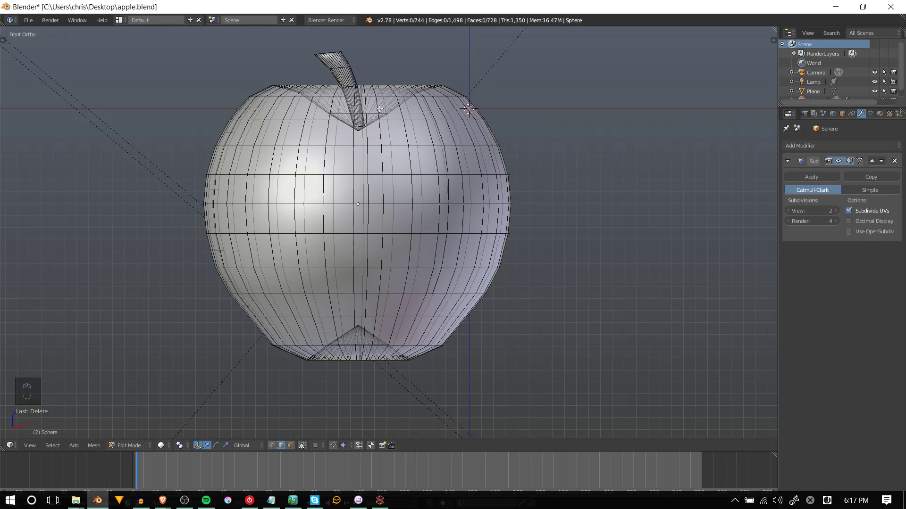
{"action": "mouse_move", "coordinate": [418, 215]}
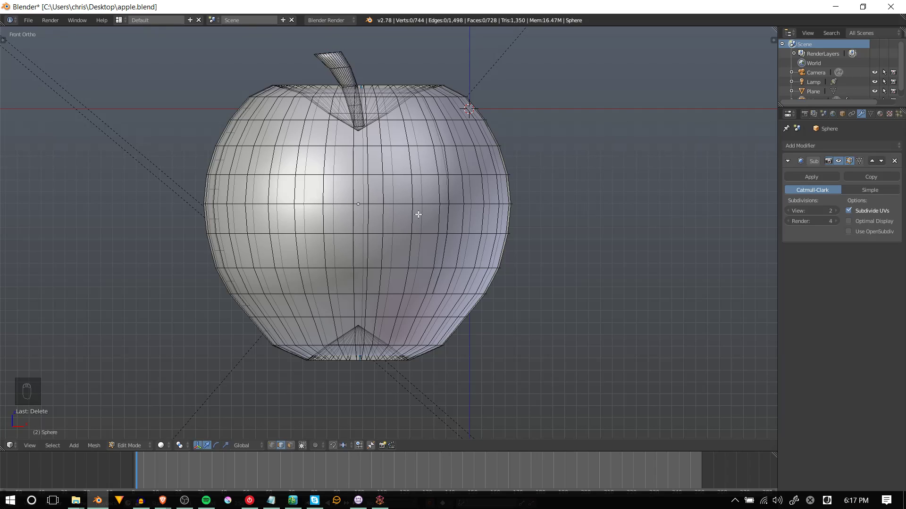
{"action": "mouse_move", "coordinate": [337, 31]}
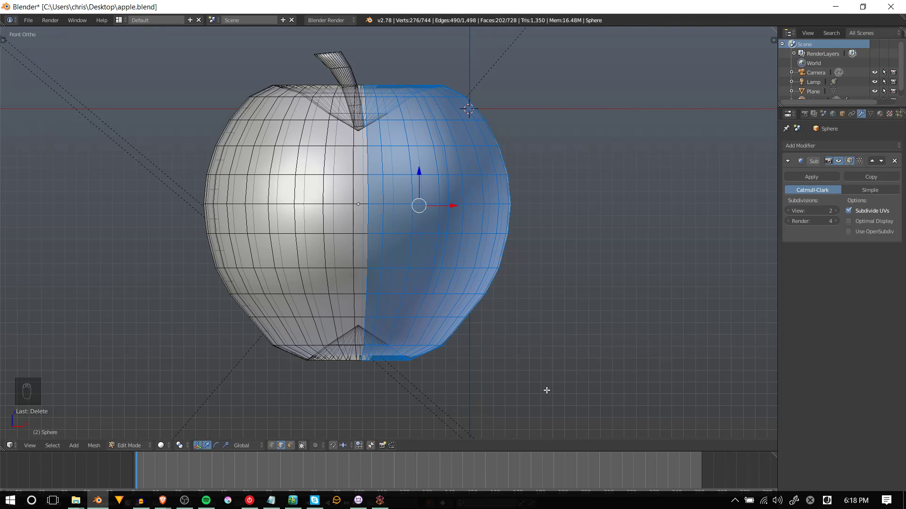
Step: Delete the vertices of the box-selected right half of the apple
{"action": "key", "text": "Delete"}
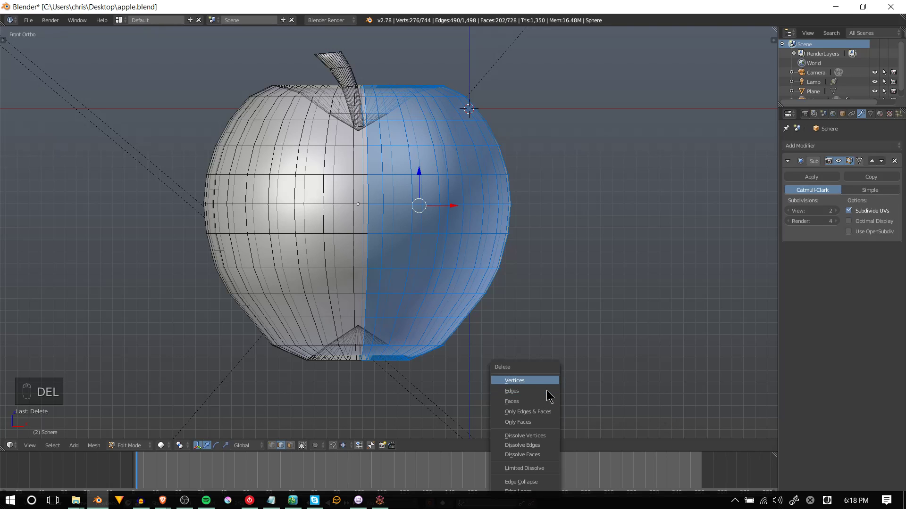
{"action": "left_click", "coordinate": [514, 380]}
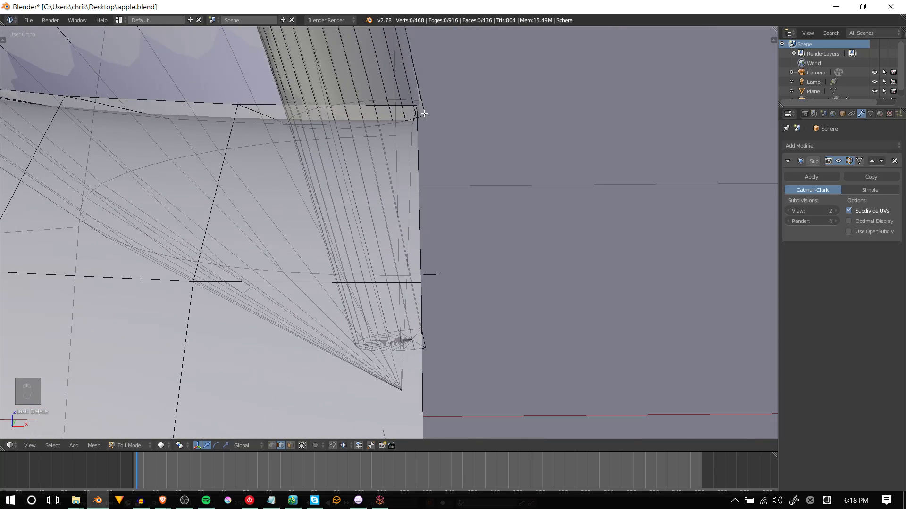
Step: Return to the front view and frame the whole half apple
{"action": "key", "text": "numpad_1"}
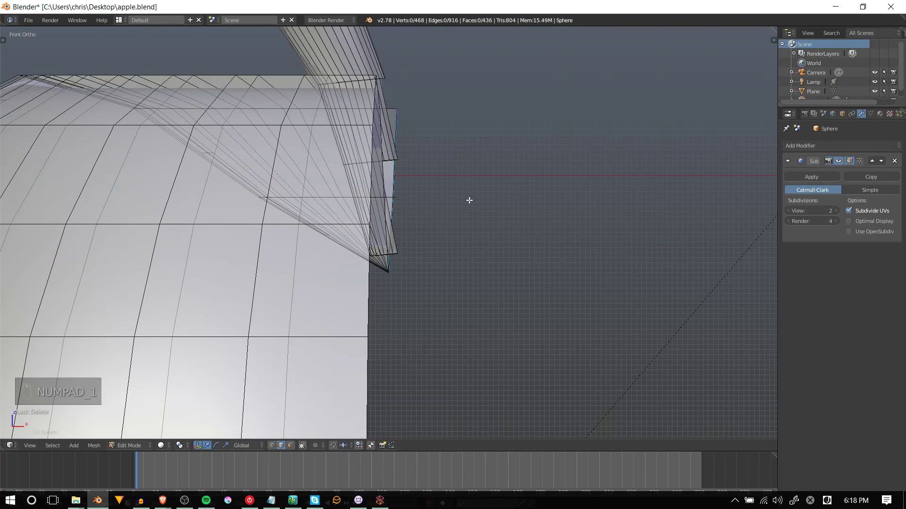
{"action": "key", "text": "NUMPAD_5"}
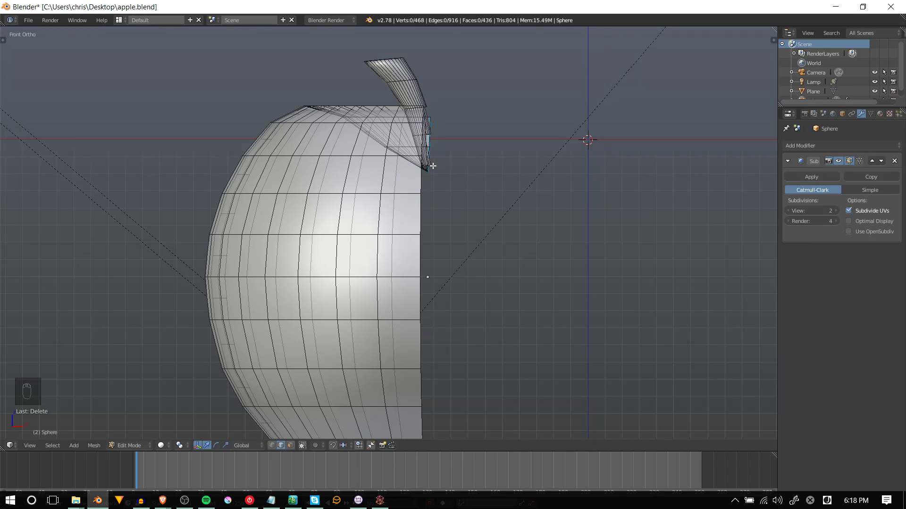
{"action": "mouse_move", "coordinate": [439, 164]}
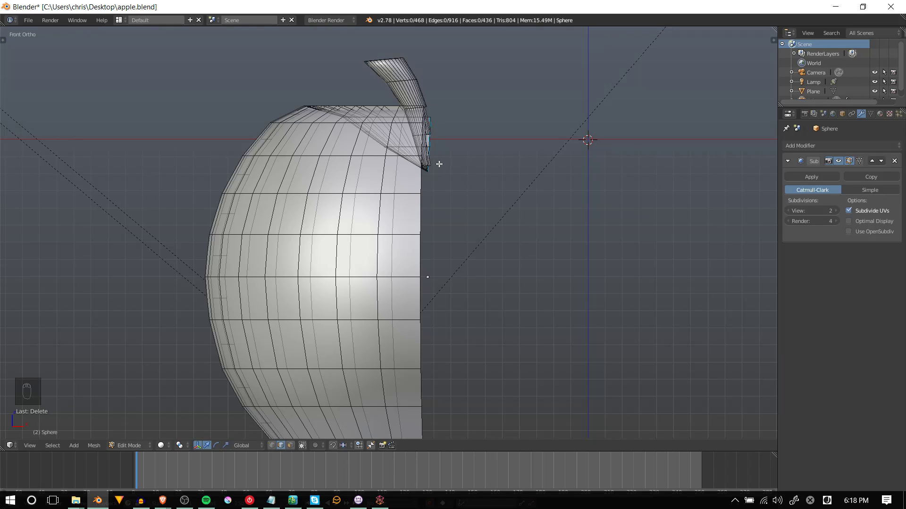
{"action": "mouse_move", "coordinate": [727, 470]}
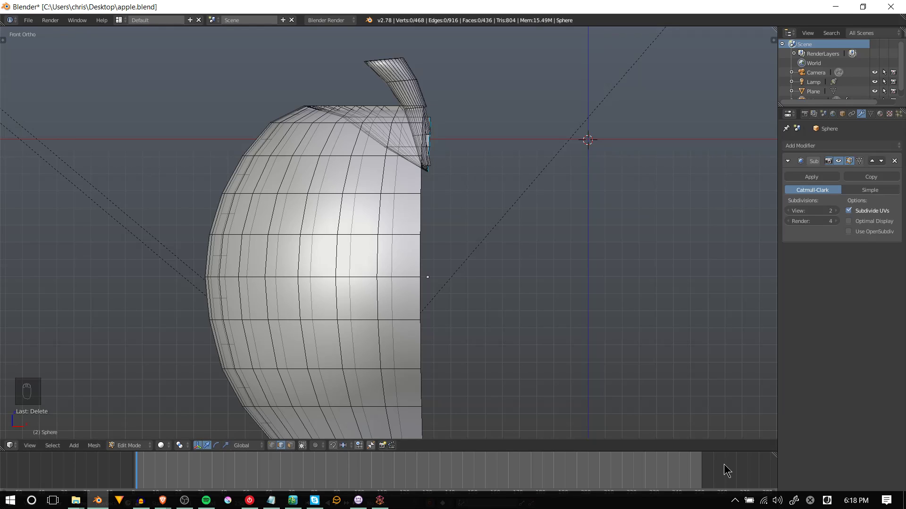
{"action": "mouse_move", "coordinate": [735, 503]}
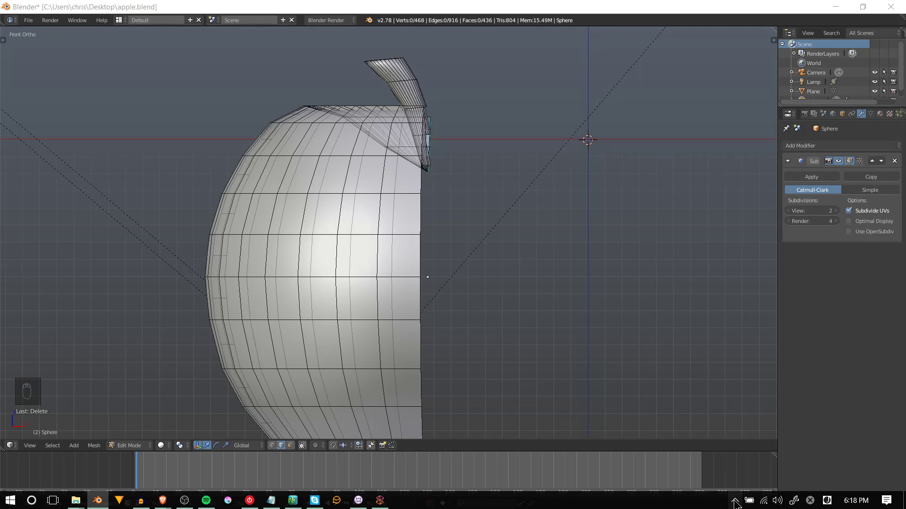